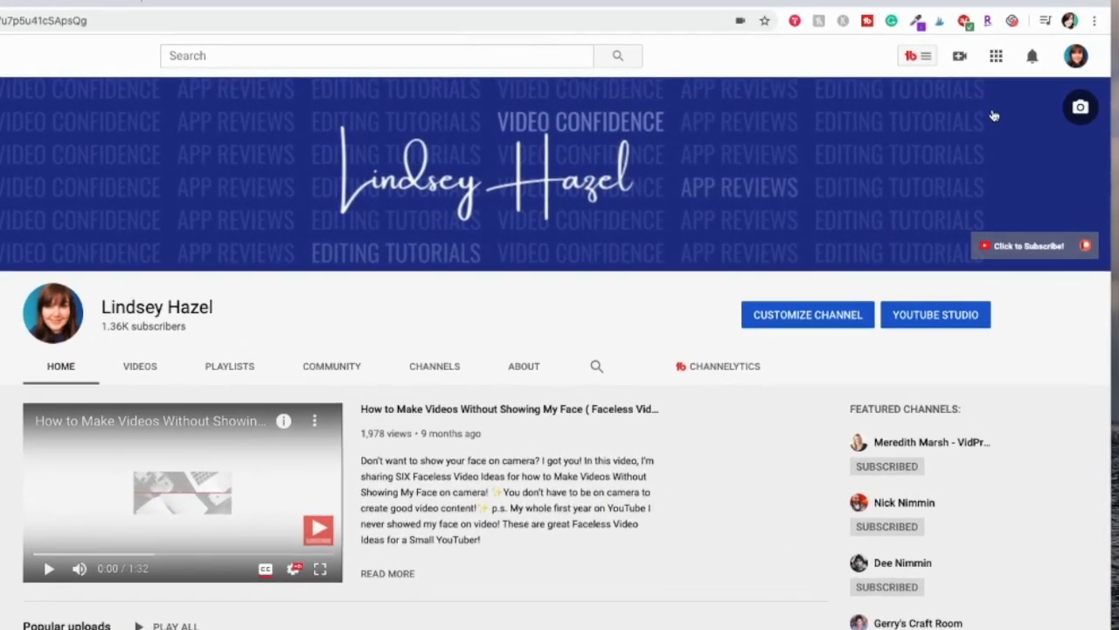
# - Go from the channel page to the YouTube Studio dashboard
pyautogui.click(1075, 54)
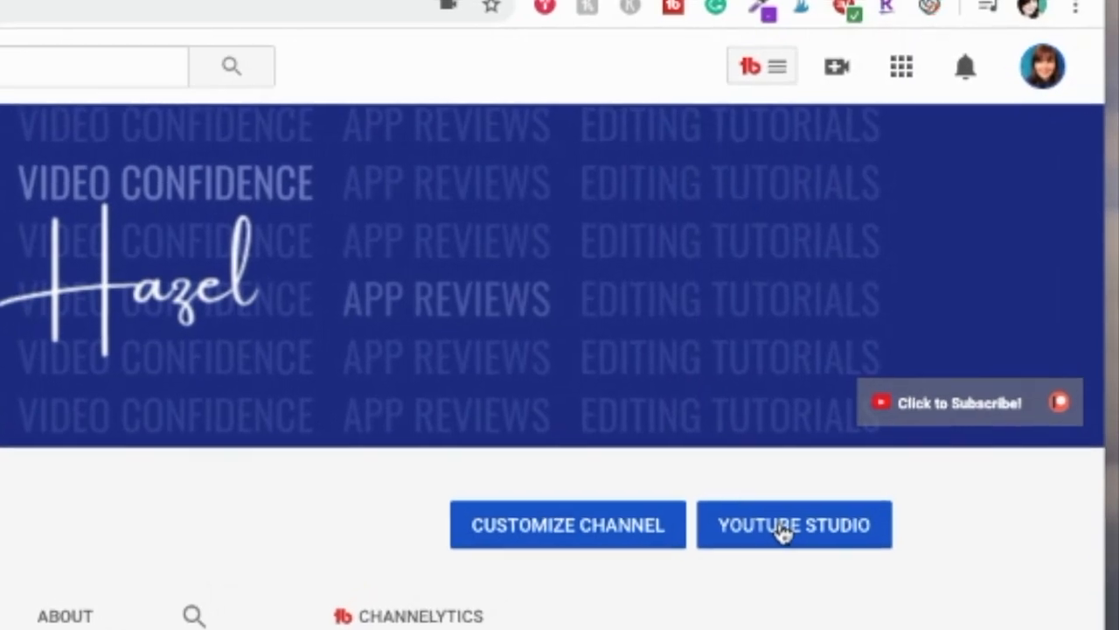
pyautogui.click(794, 524)
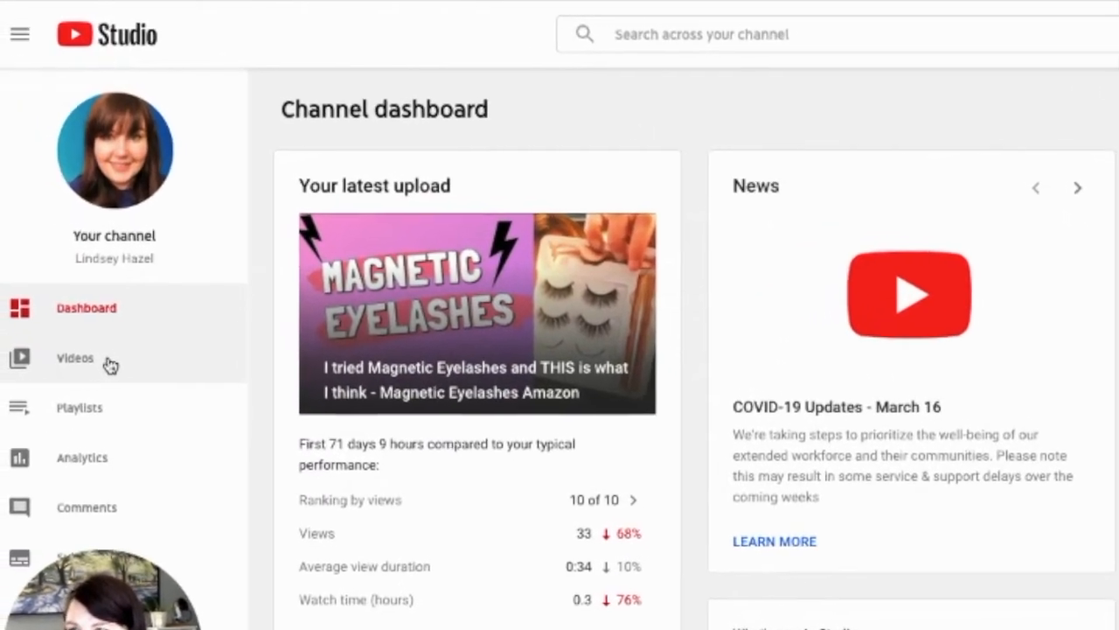
# - Copy the shareable link of the unlisted Test for video from the channel videos list
pyautogui.click(74, 356)
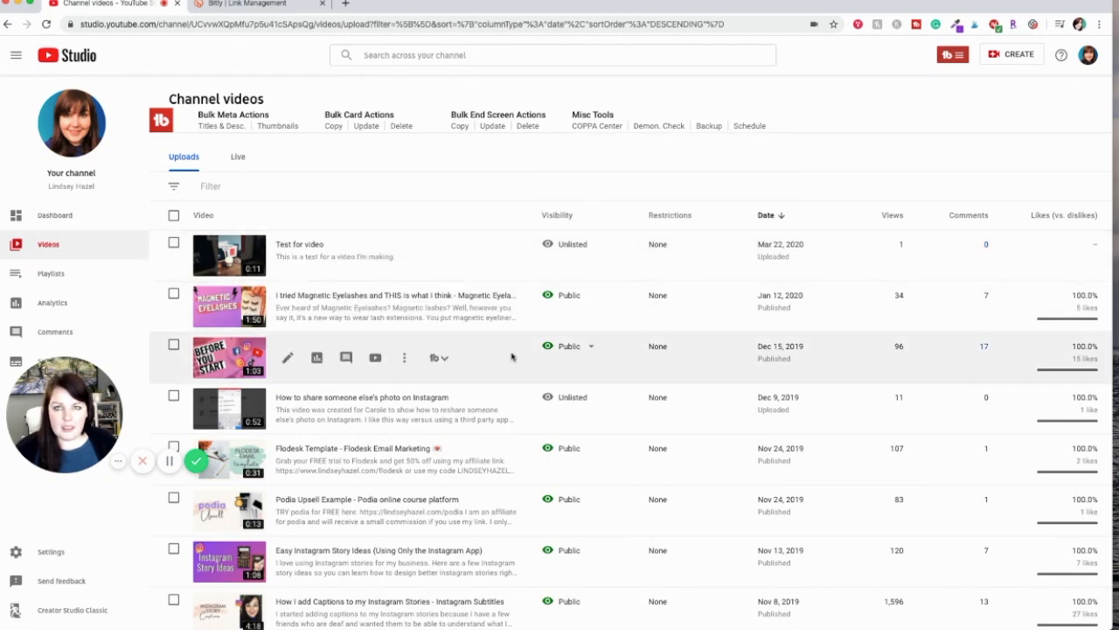
pyautogui.scroll(-3)
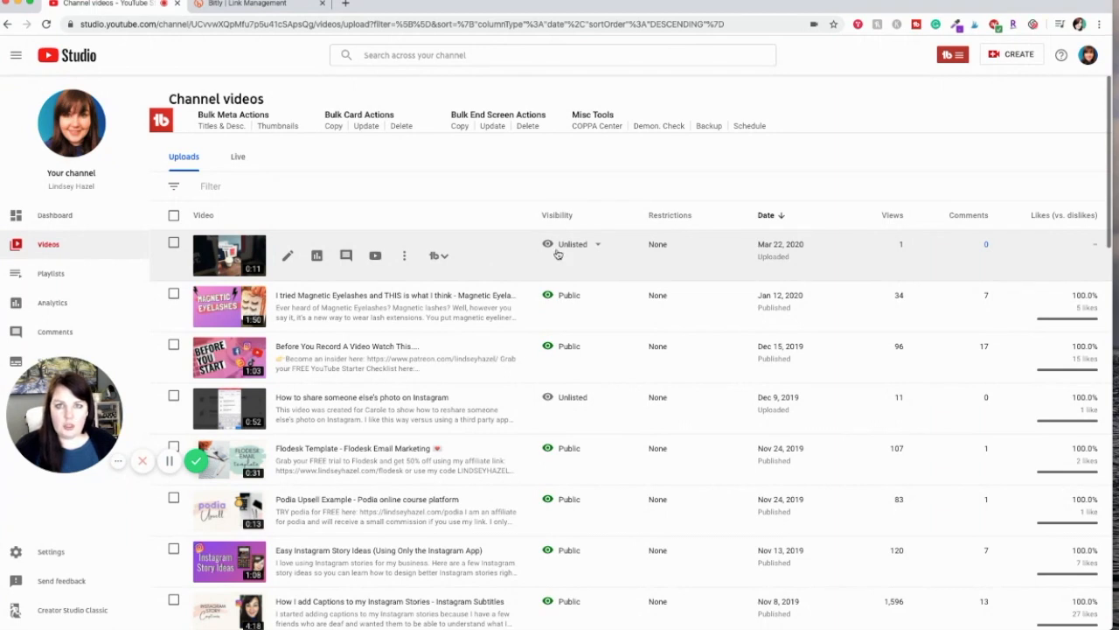
pyautogui.moveTo(518, 265)
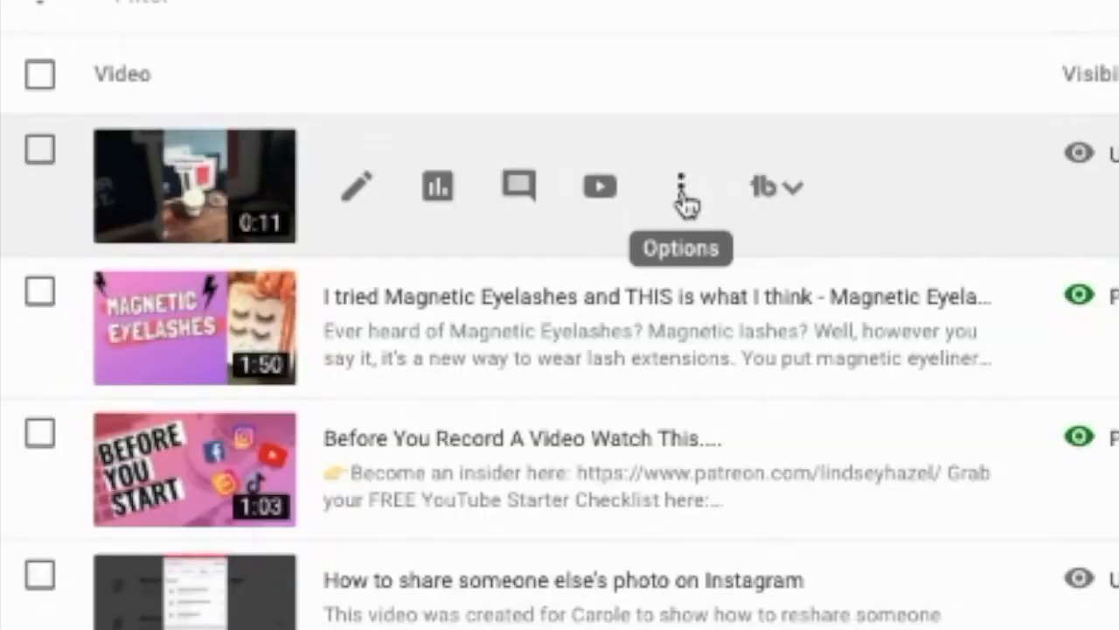
pyautogui.click(682, 185)
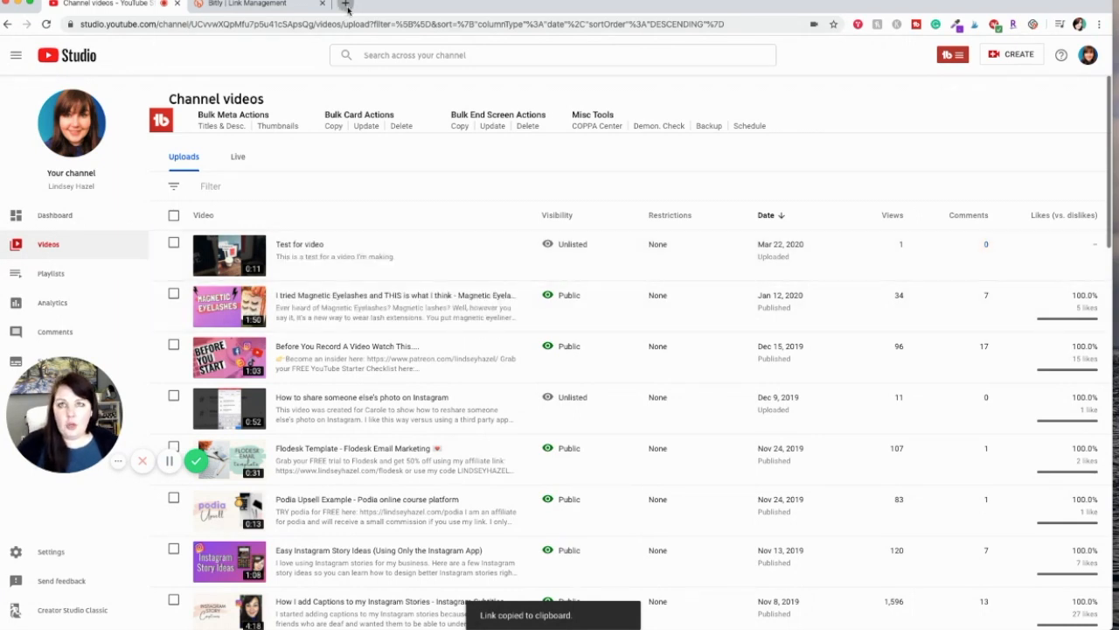
# - Check the copied link loads the unlisted test video, then return to the Bitly dashboard
pyautogui.click(346, 4)
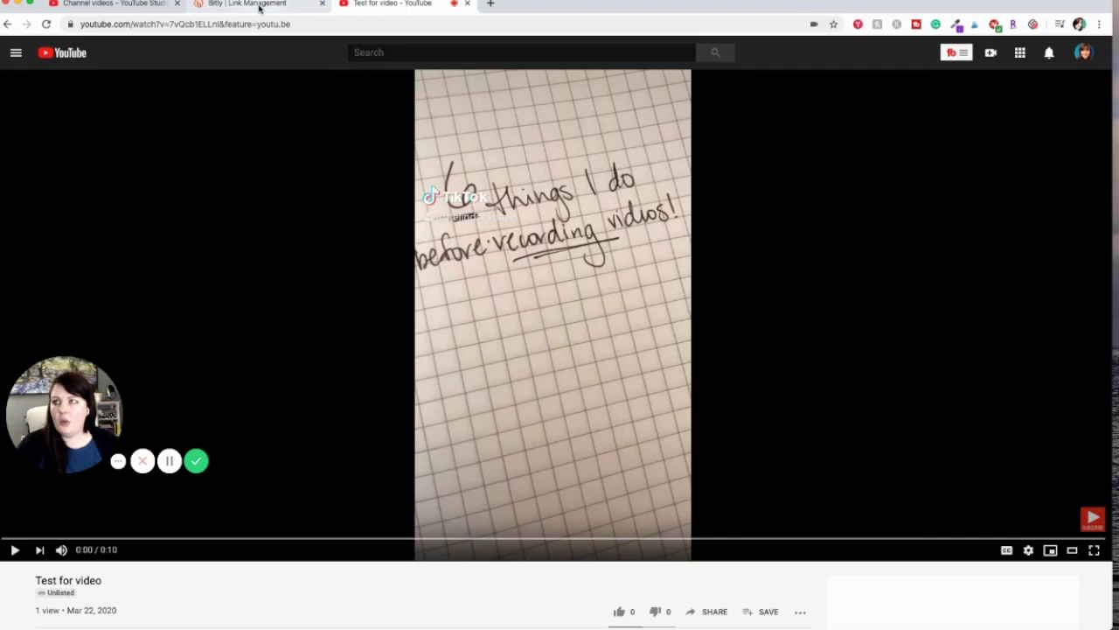
pyautogui.click(254, 3)
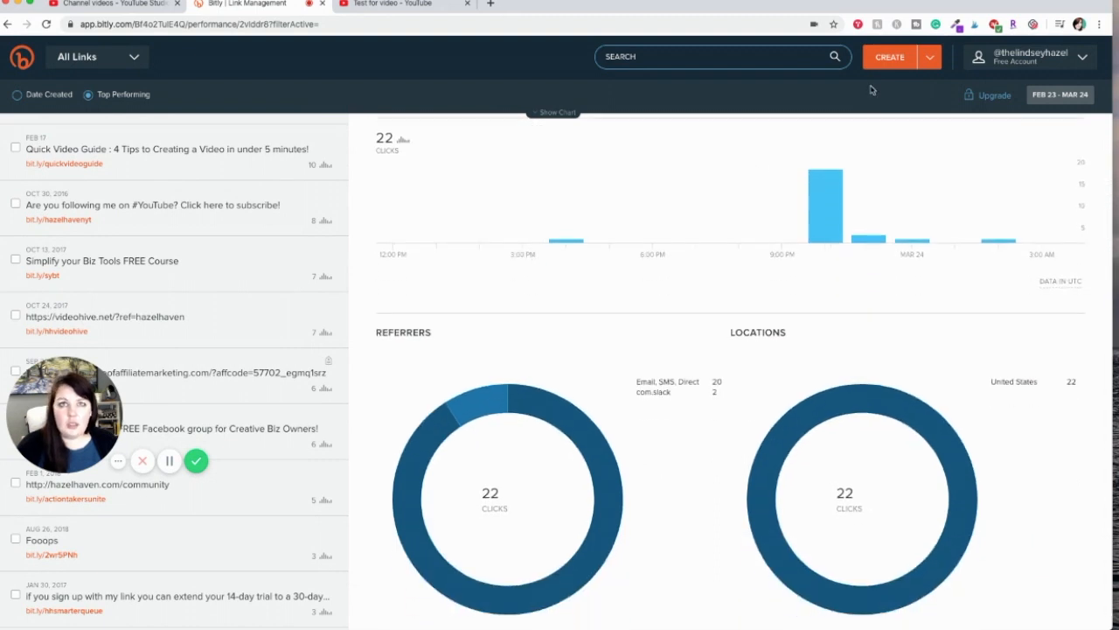
pyautogui.click(889, 56)
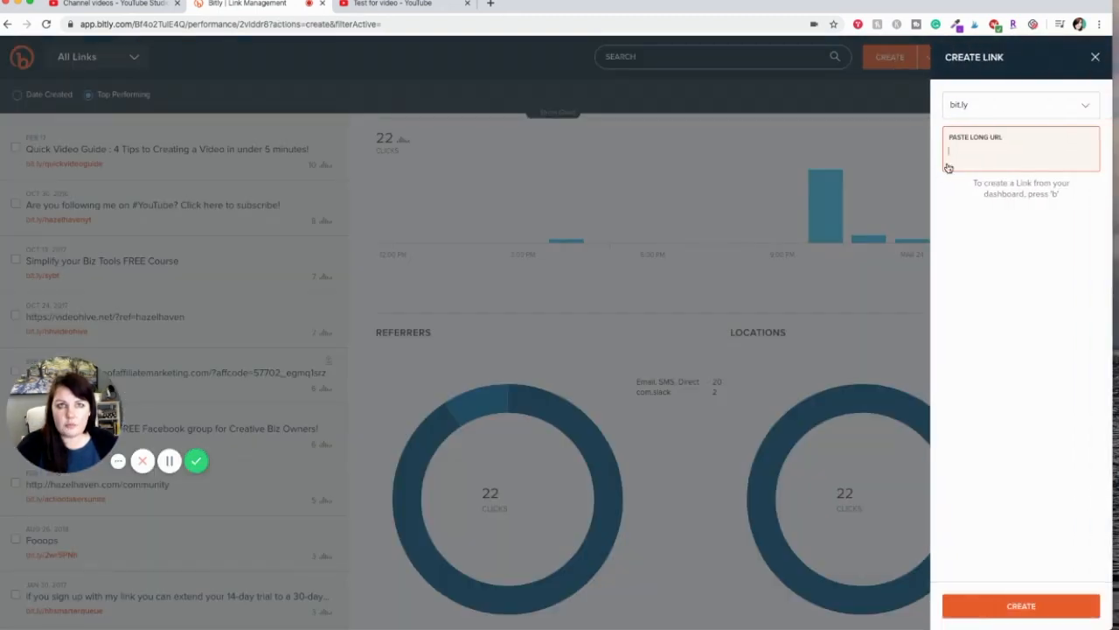
pyautogui.write('https://youtu.be/7vQcb1ELLnl')
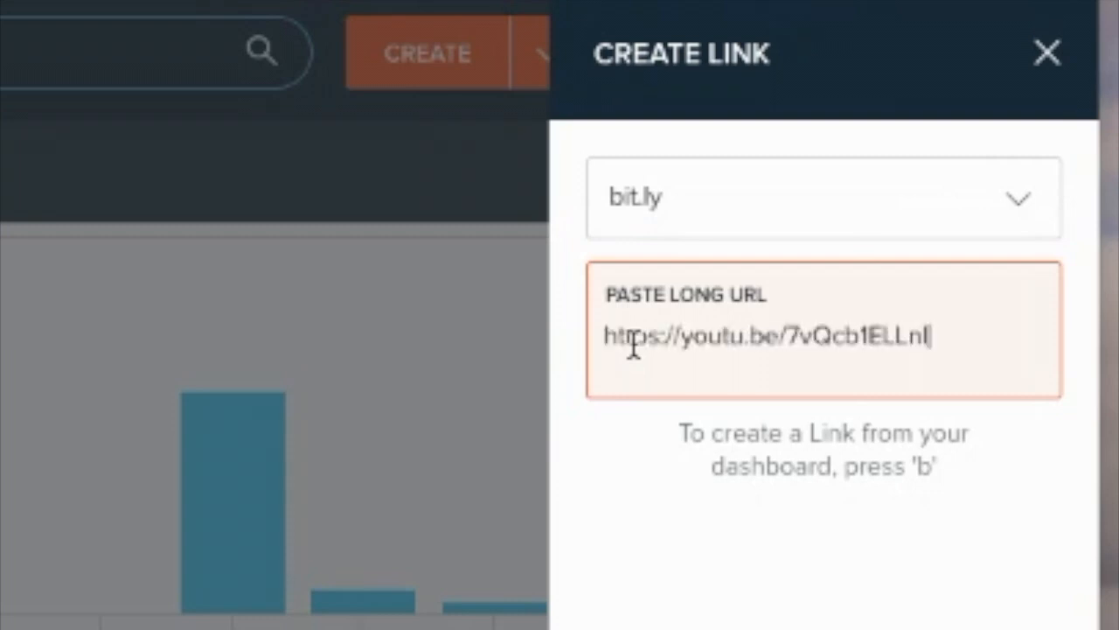
pyautogui.click(1046, 53)
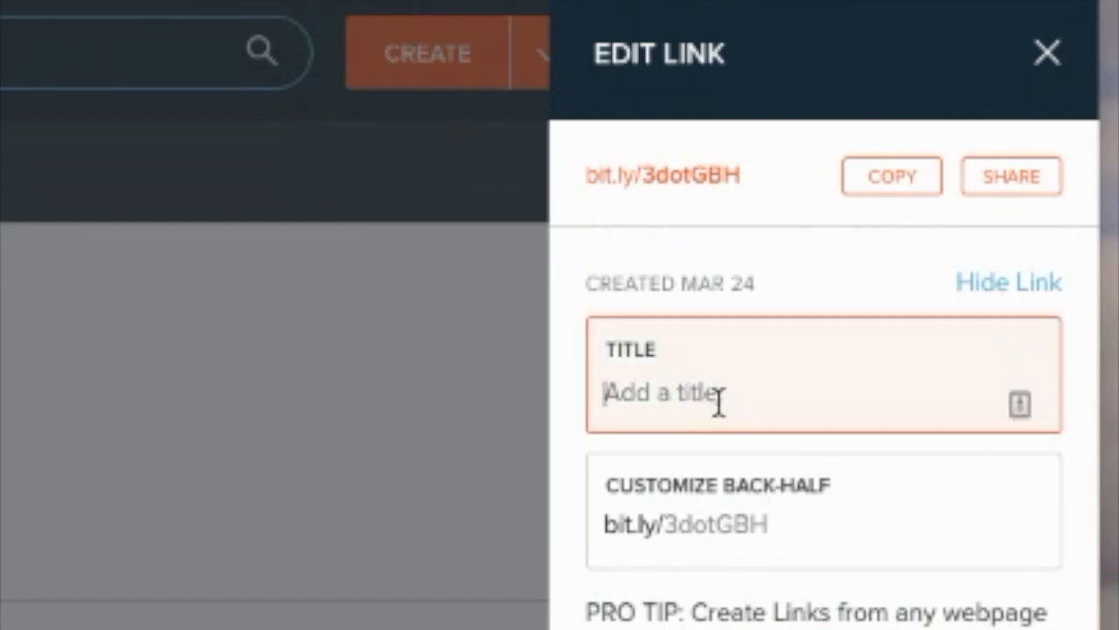
# - Title the short link 'Class on Lemons'
pyautogui.write('Class o')
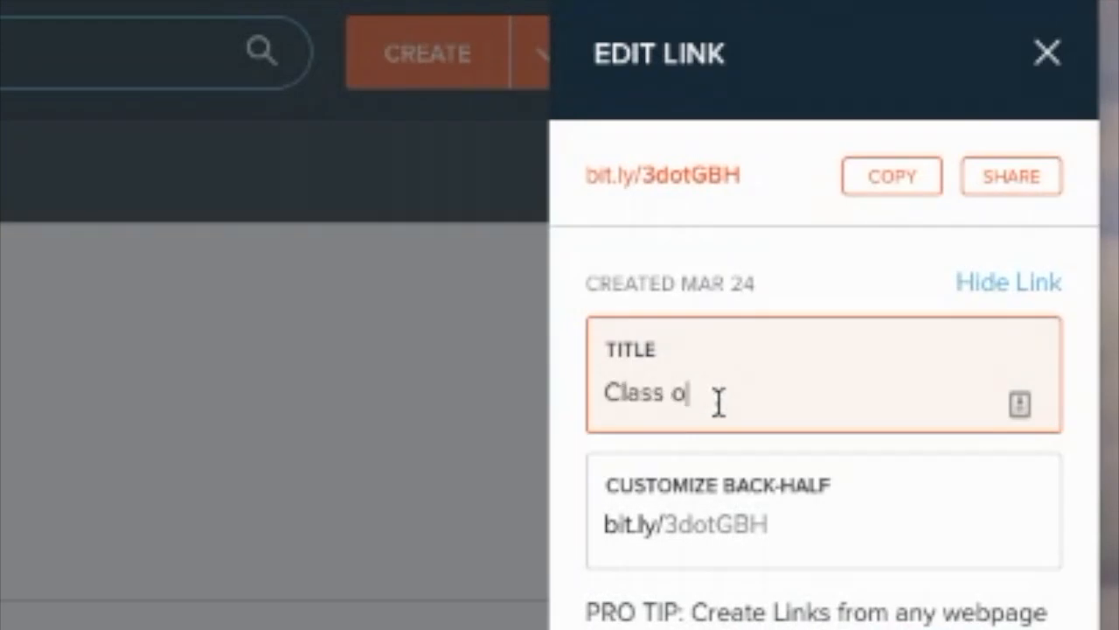
pyautogui.write('n')
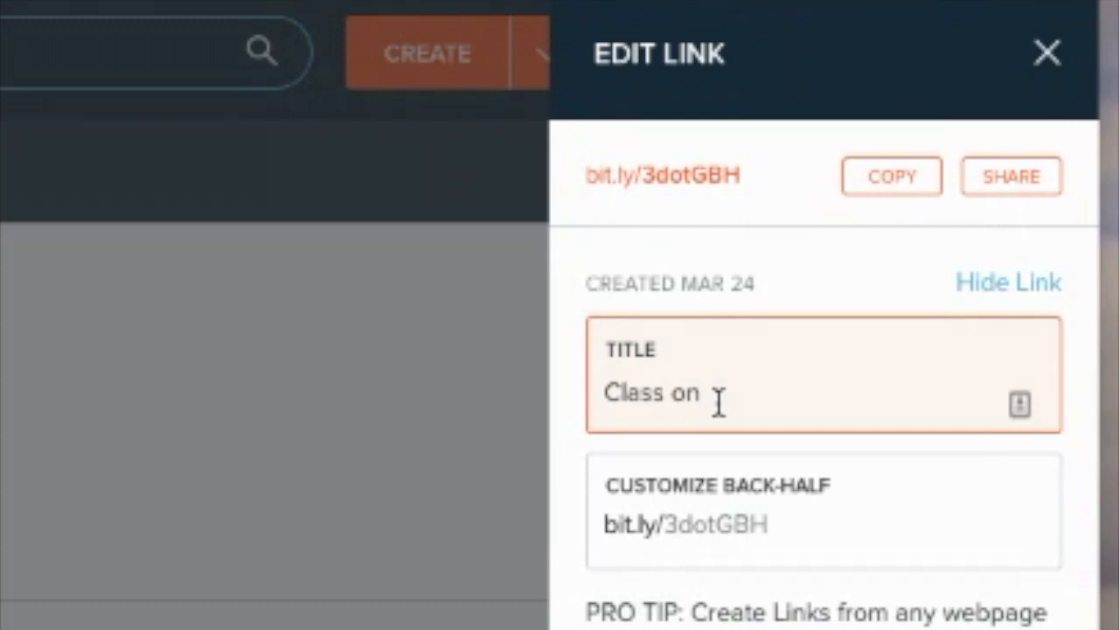
pyautogui.write('Lemons')
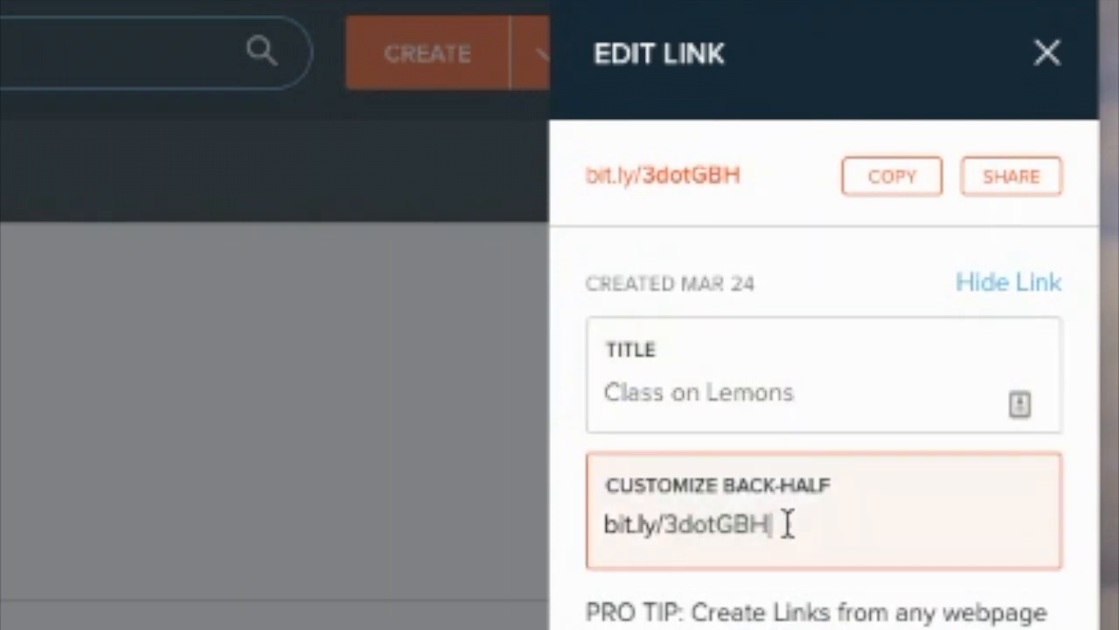
# - Change the back-half to bit.ly/lemonclass and copy the new link
pyautogui.doubleClick(709, 525)
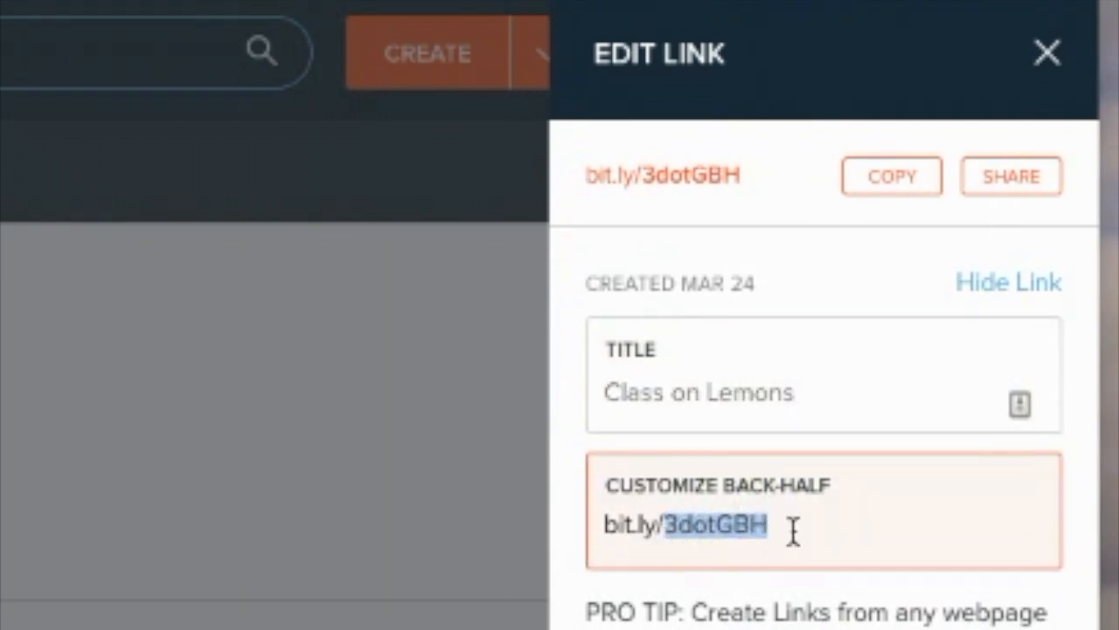
pyautogui.write('lemon')
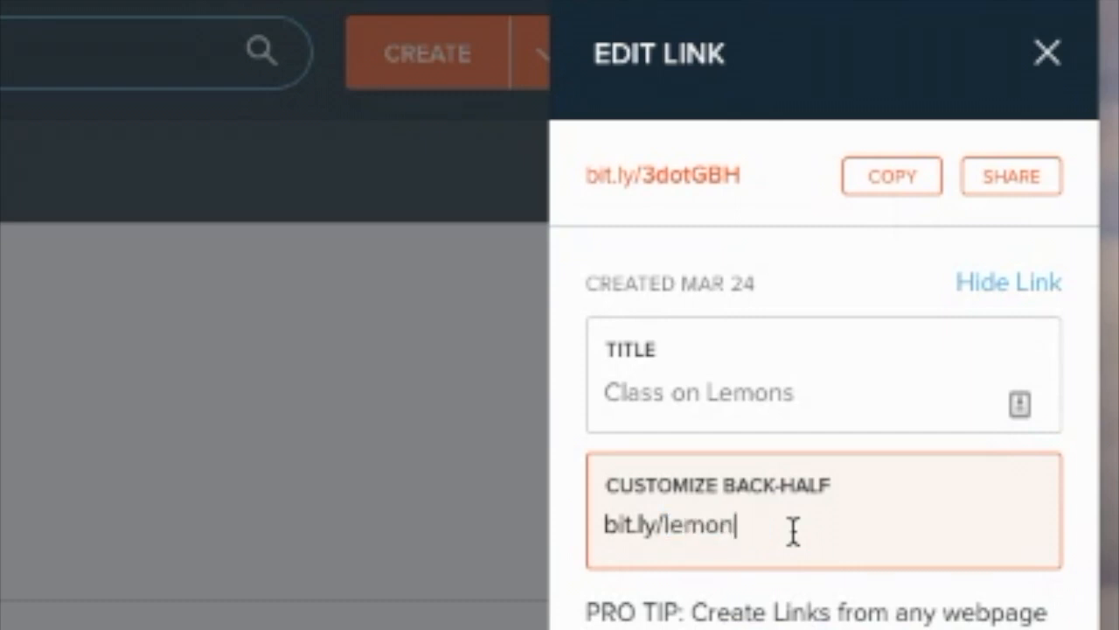
pyautogui.write('class')
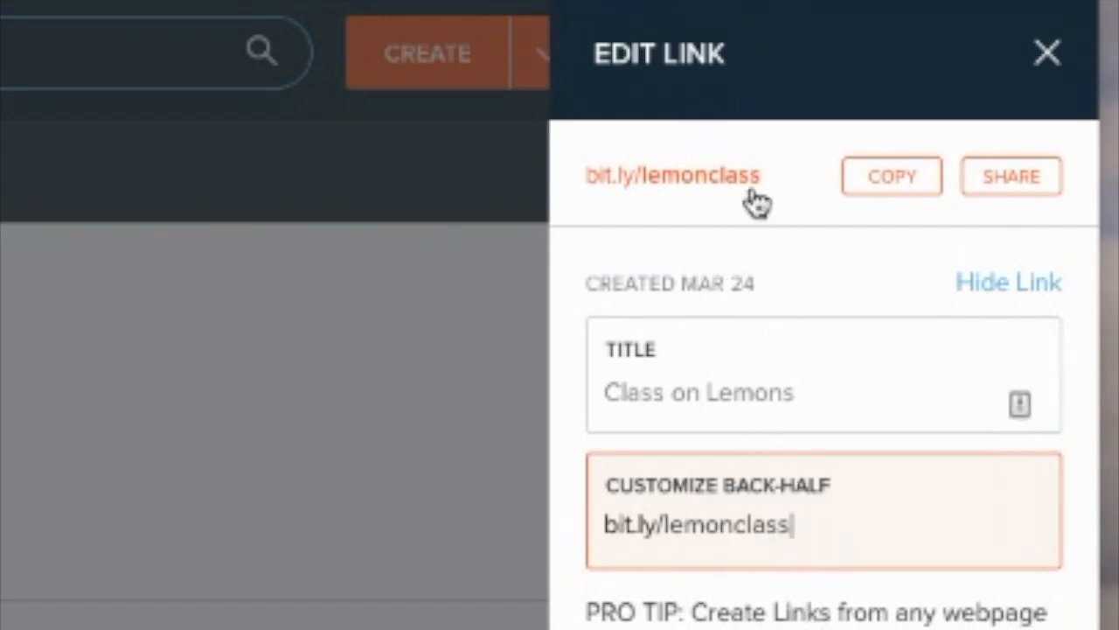
pyautogui.click(892, 175)
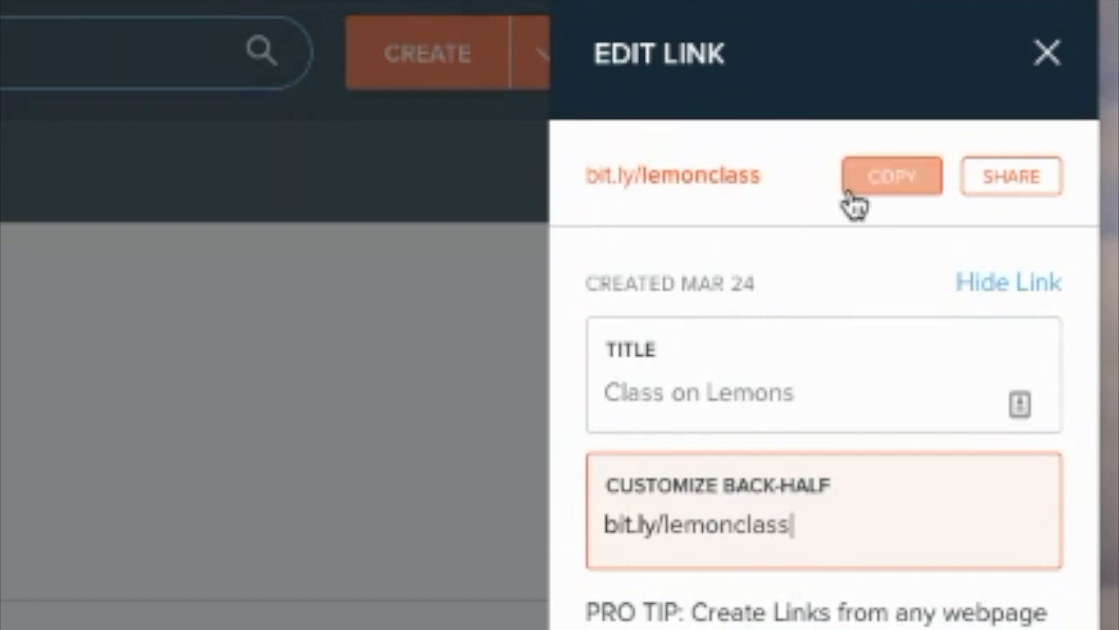
pyautogui.click(892, 175)
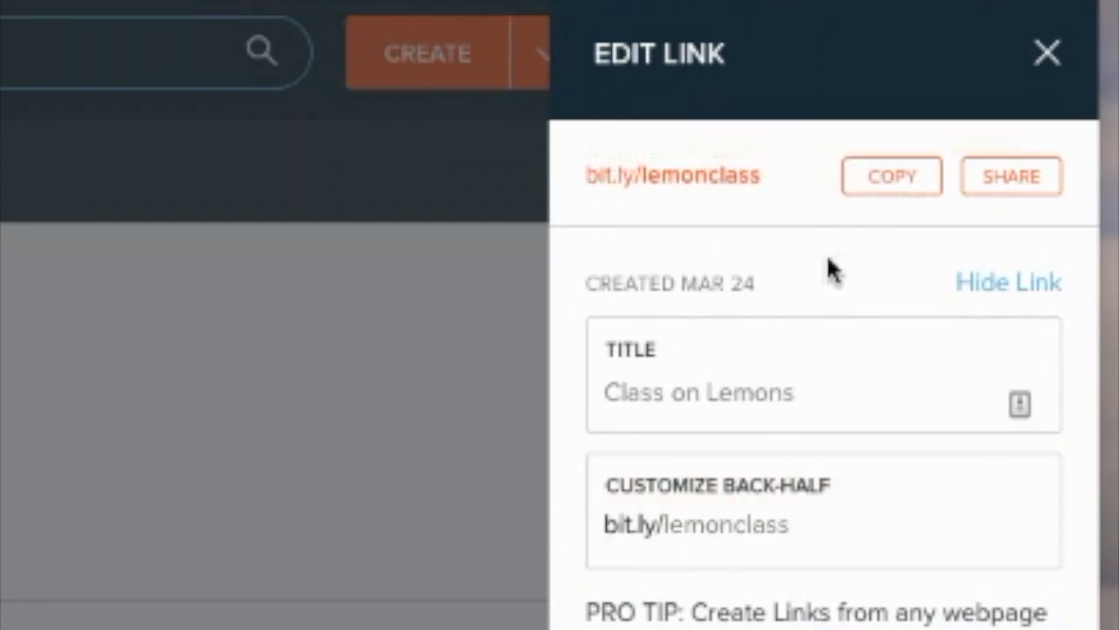
pyautogui.moveTo(843, 266)
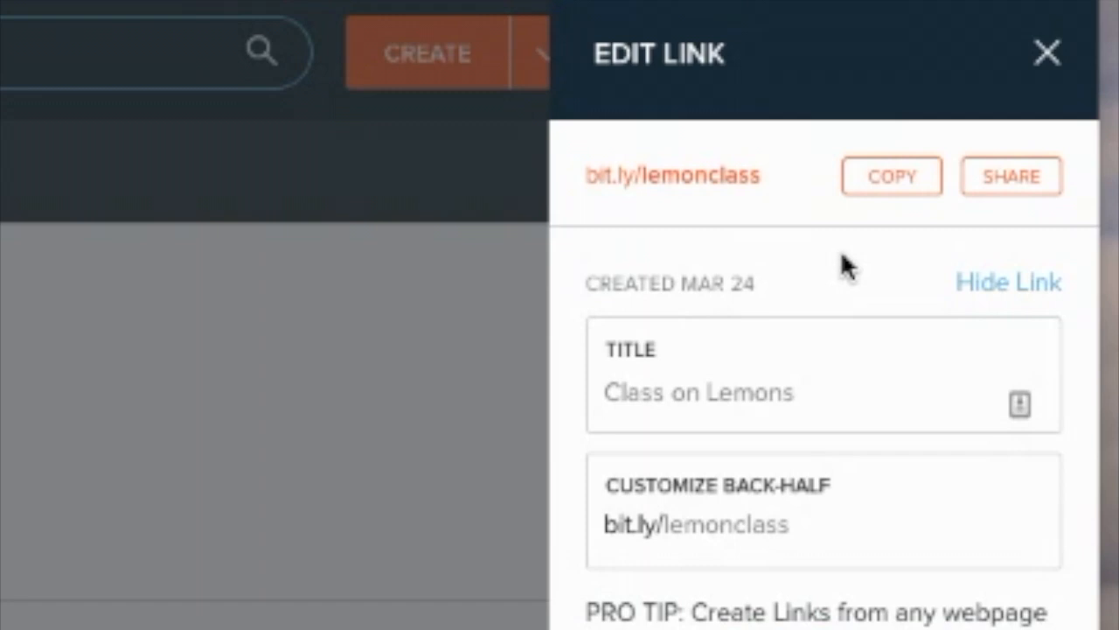